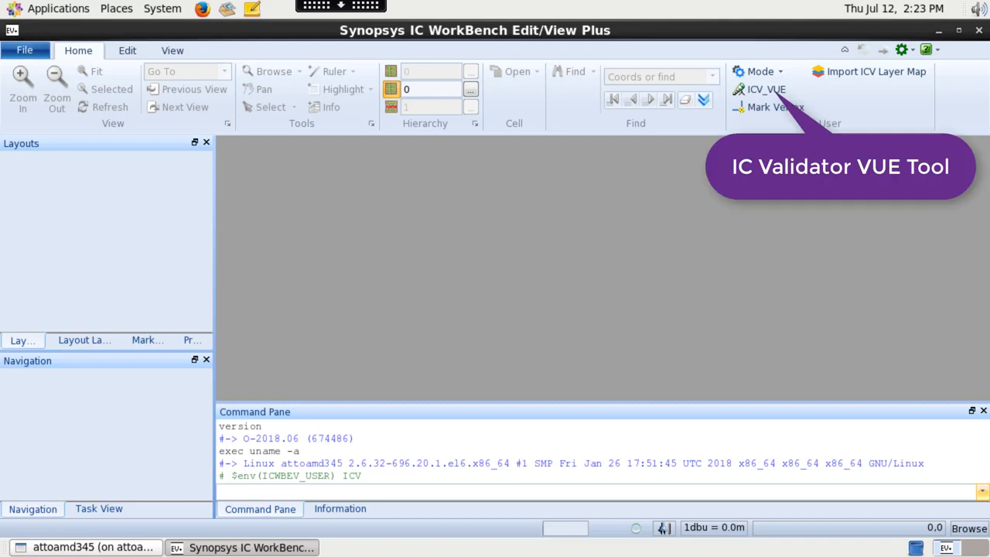
Launch IC Validator VUE from the Home ribbon's ICV group
click(764, 89)
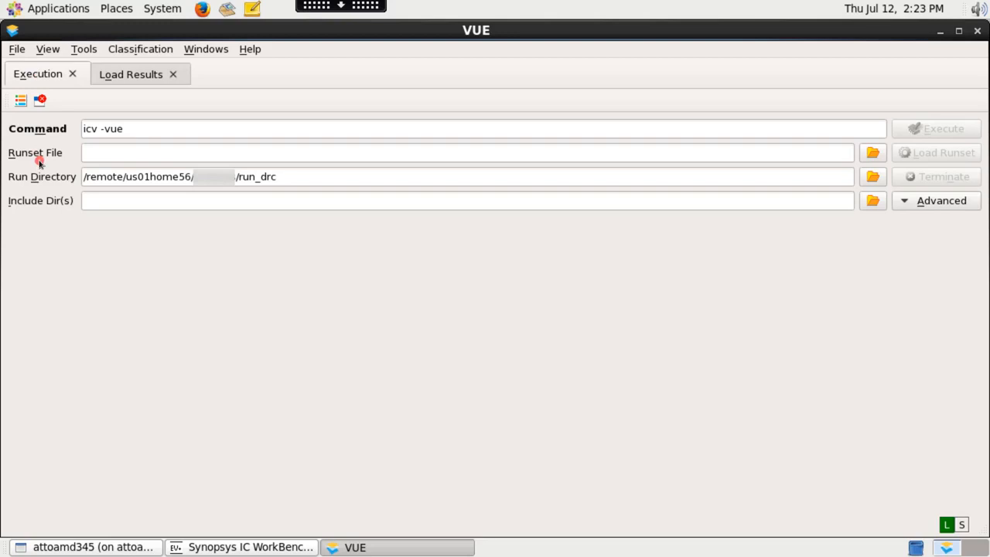
mouse_move(788, 195)
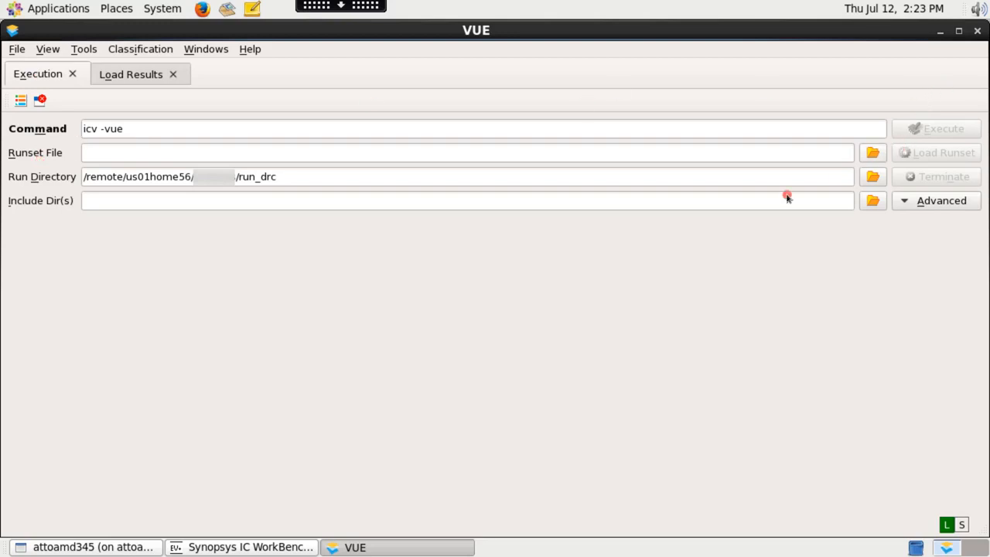
Enter user.rs as the runset file so the command reads icv -vue user.rs
text(user.rs)
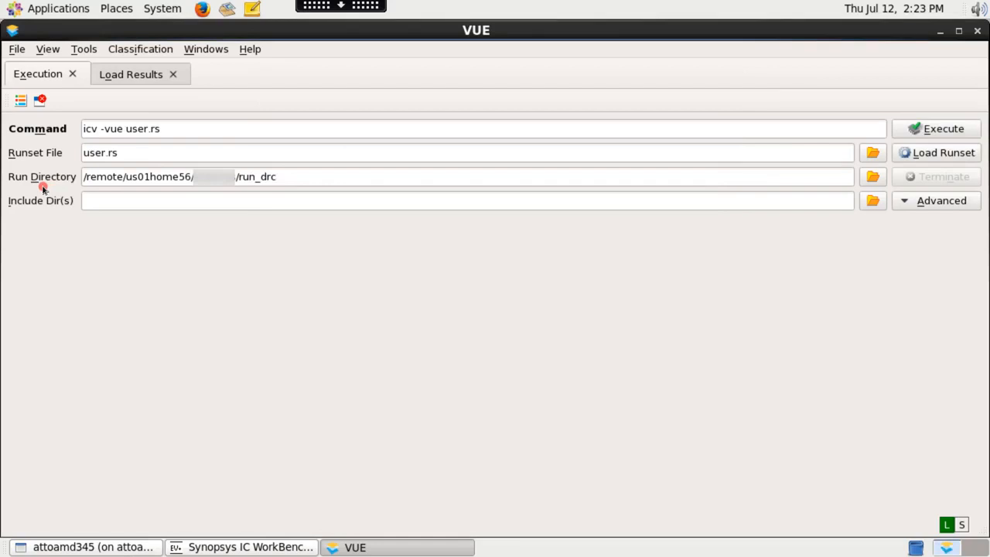
mouse_move(44, 221)
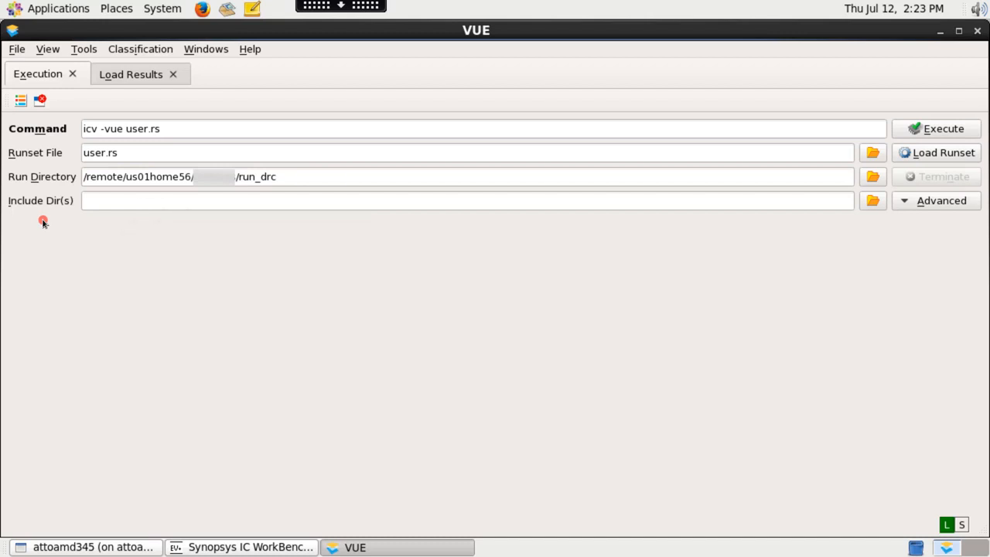
Load the user.rs runset, filling in user_errors.gds, cell top and run_details directories
click(935, 153)
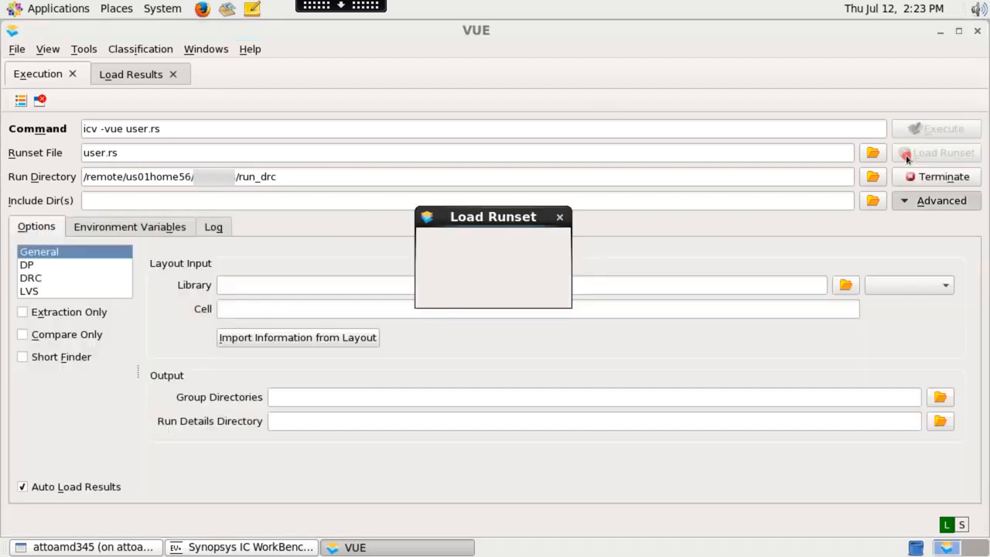
click(936, 154)
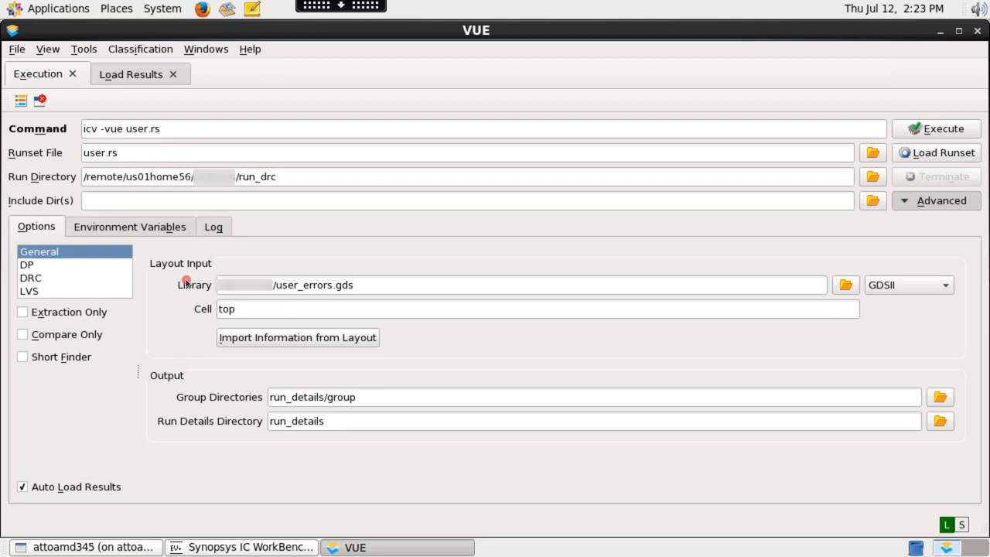
mouse_move(328, 349)
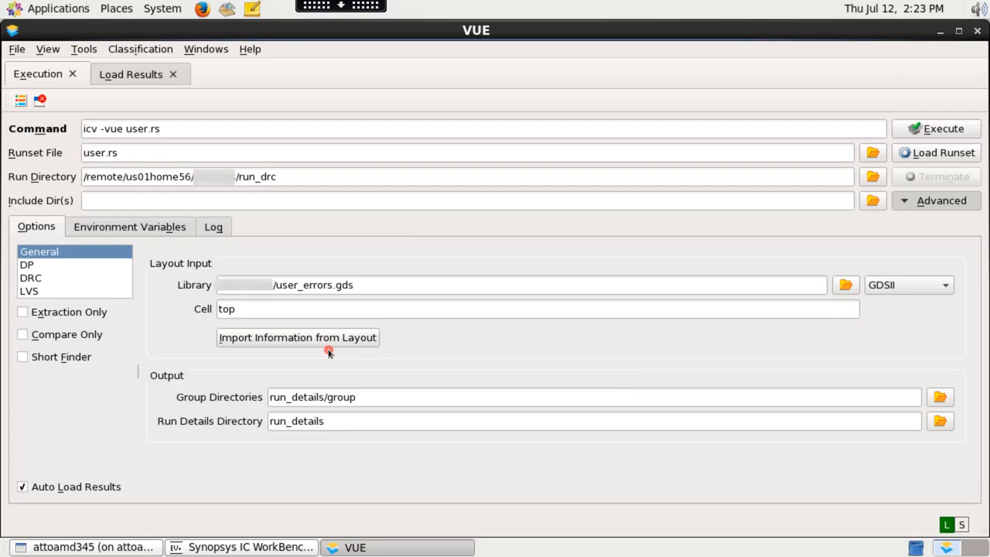
mouse_move(600, 193)
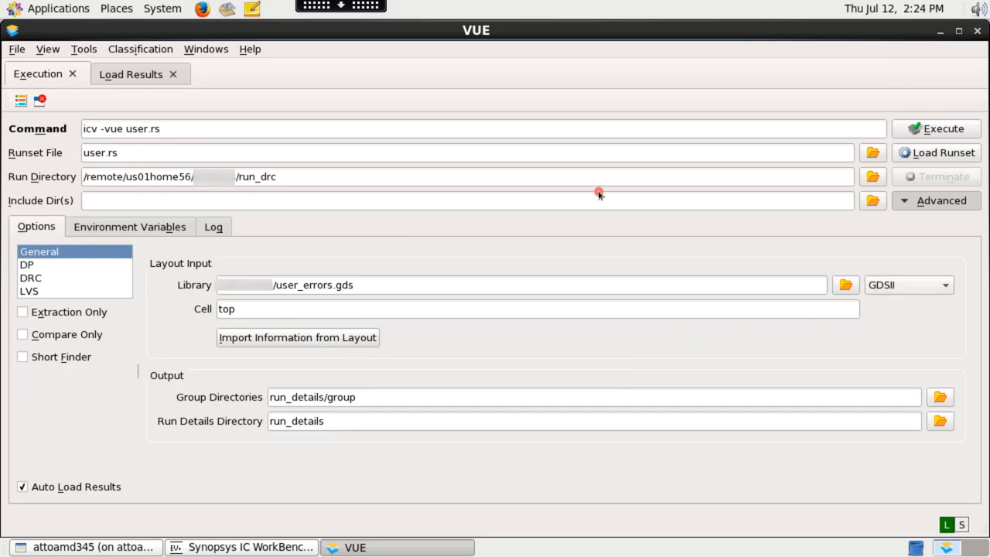
Review the layout input formats and show the DRC rule select/unselect options
click(945, 284)
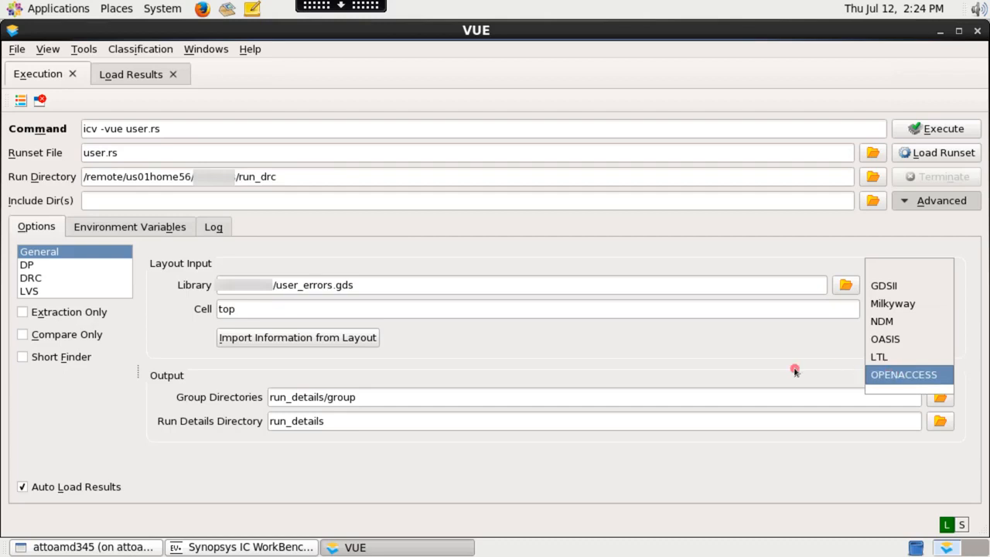
click(31, 278)
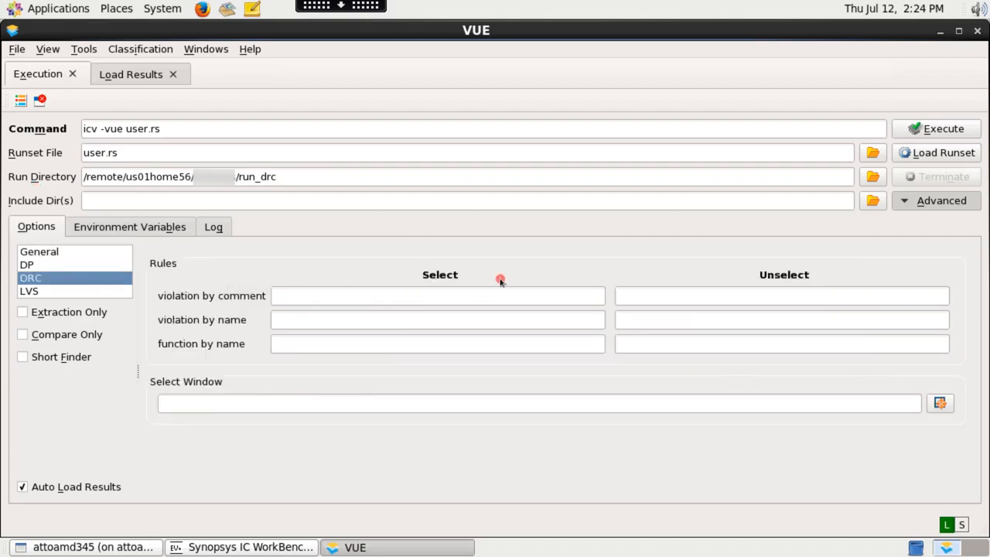
click(31, 278)
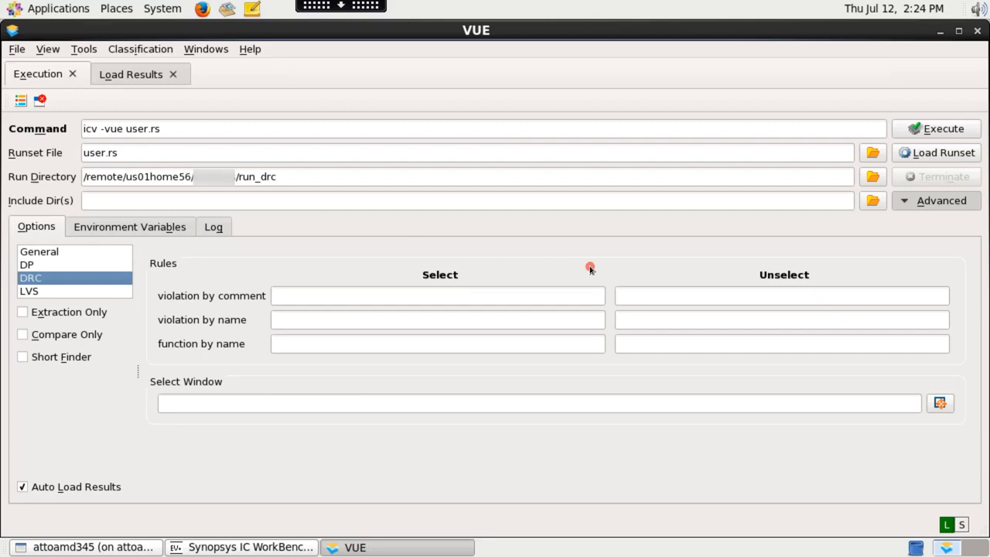
mouse_move(687, 263)
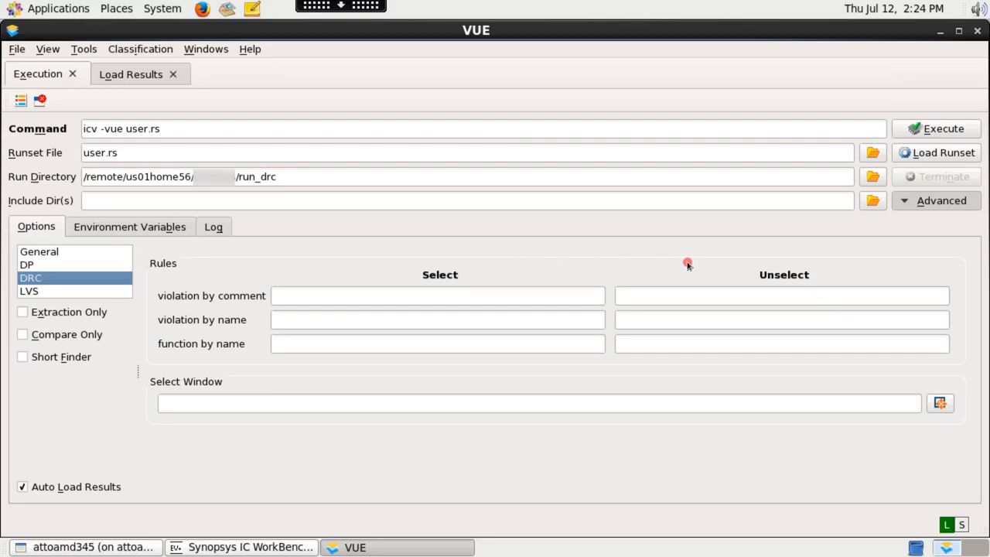
click(211, 296)
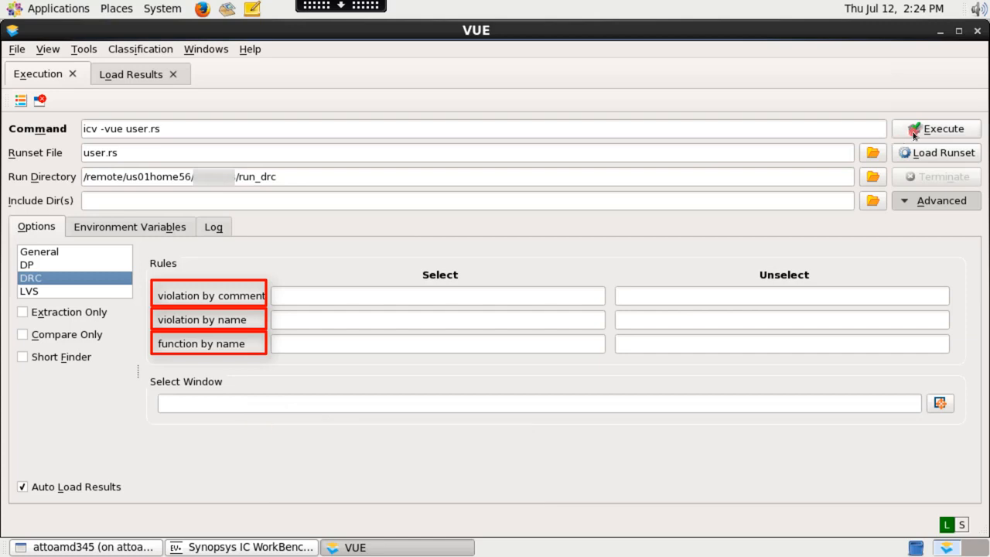
Execute the DRC run and view the Run Summary with error statistics
click(936, 129)
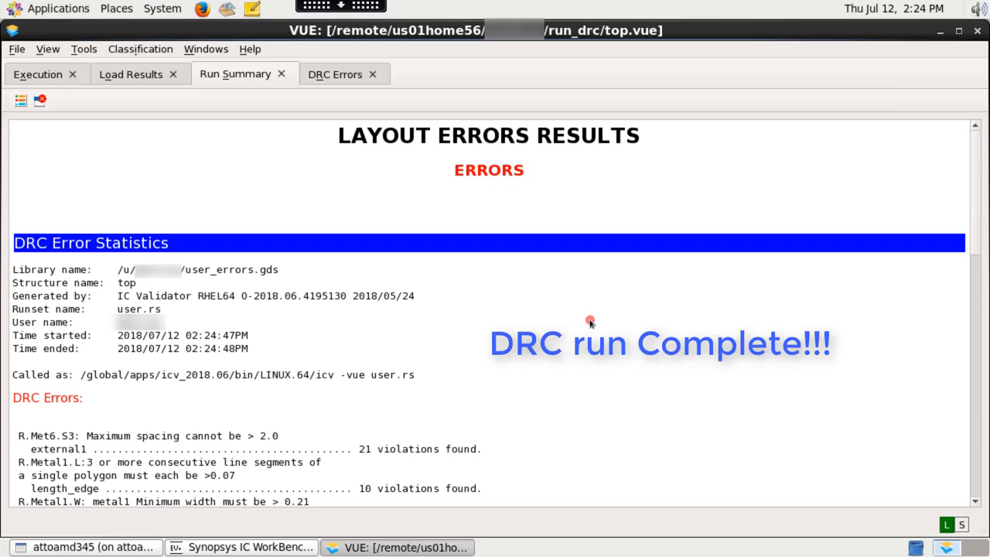
mouse_move(653, 319)
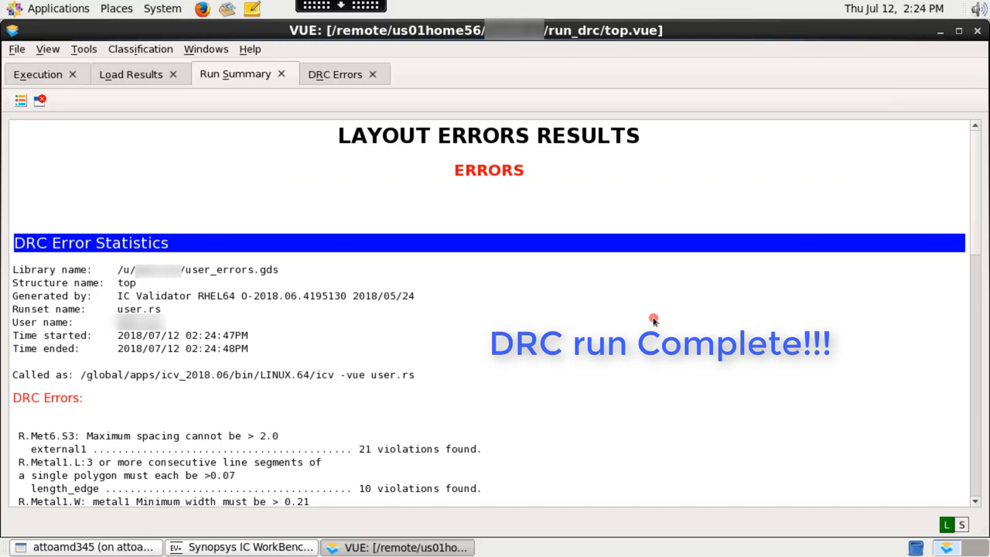
mouse_move(646, 315)
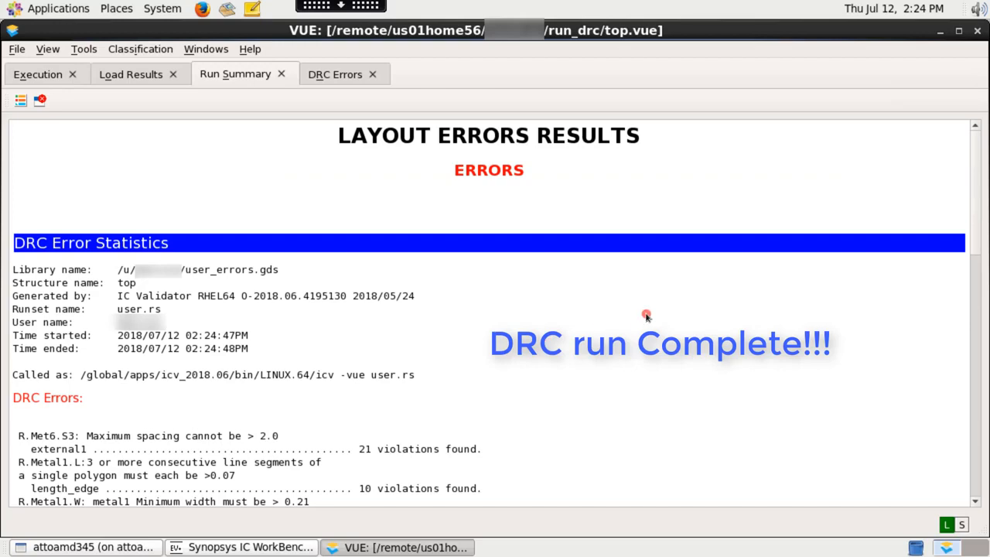